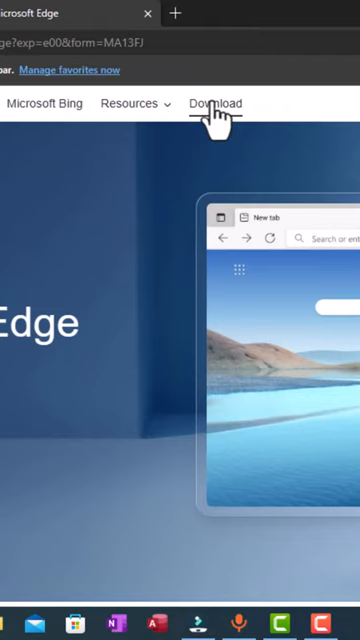
- Go to the Microsoft Edge download page via the Download link in the site navigation
{"action": "left_click", "coordinate": [214, 104]}
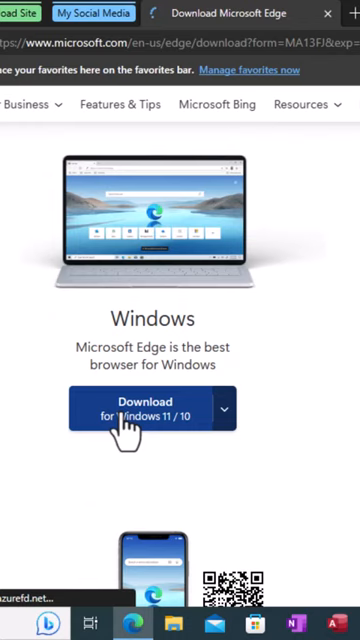
- Scroll past the Windows section until the macOS Download button is in view
{"action": "scroll", "scroll_direction": "down", "scroll_amount": 3}
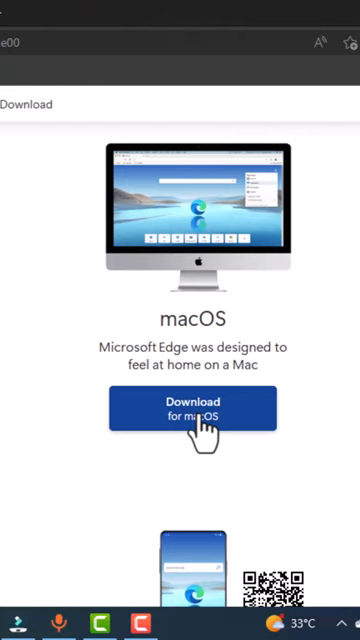
{"action": "scroll", "scroll_direction": "down", "scroll_amount": 3}
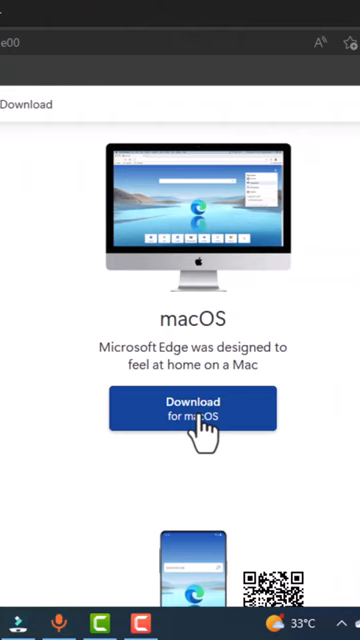